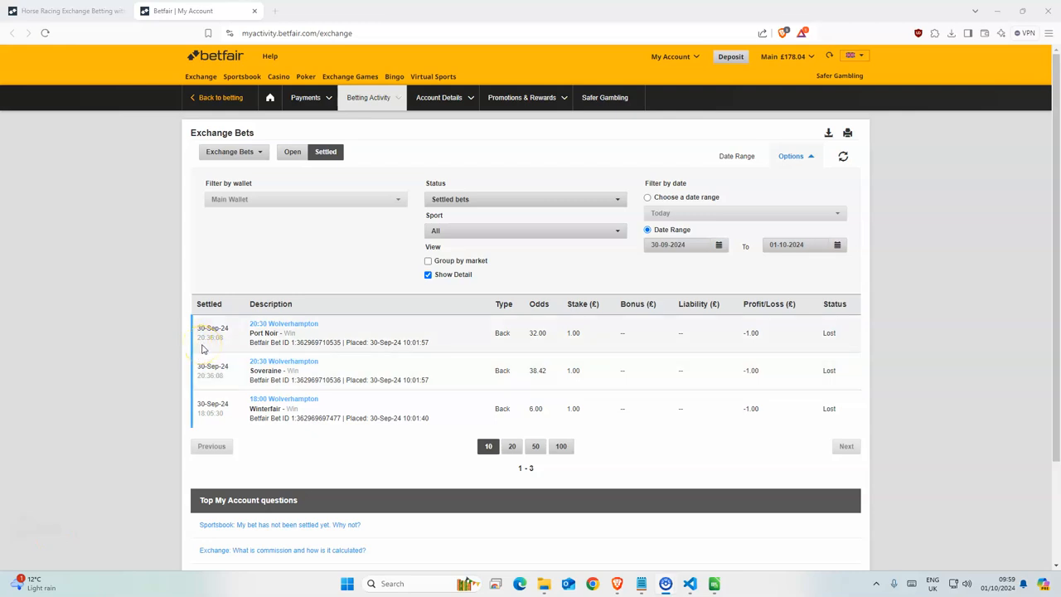
pyautogui.moveTo(905, 186)
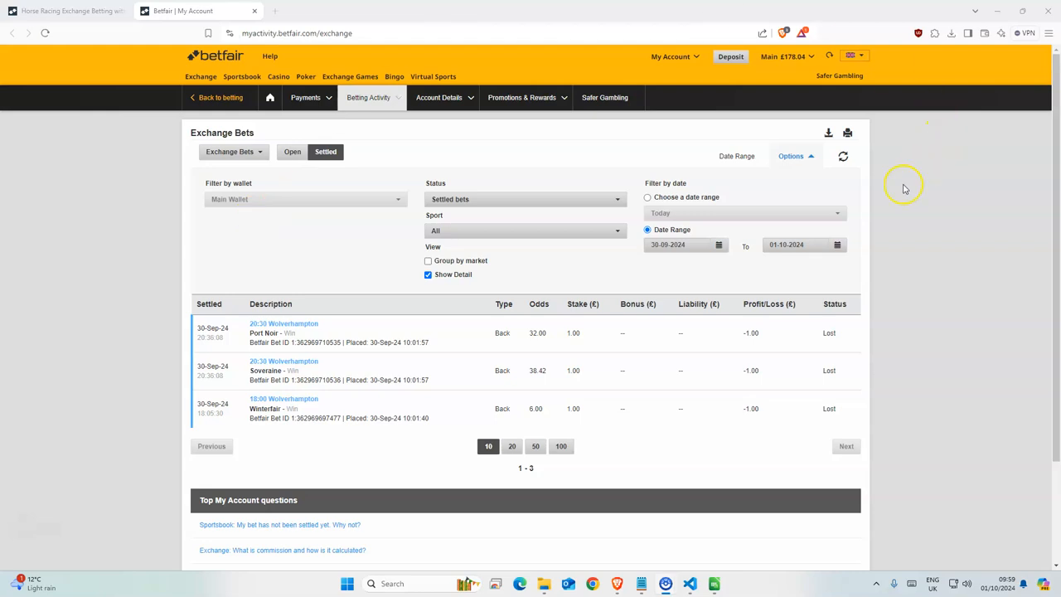
pyautogui.moveTo(968, 310)
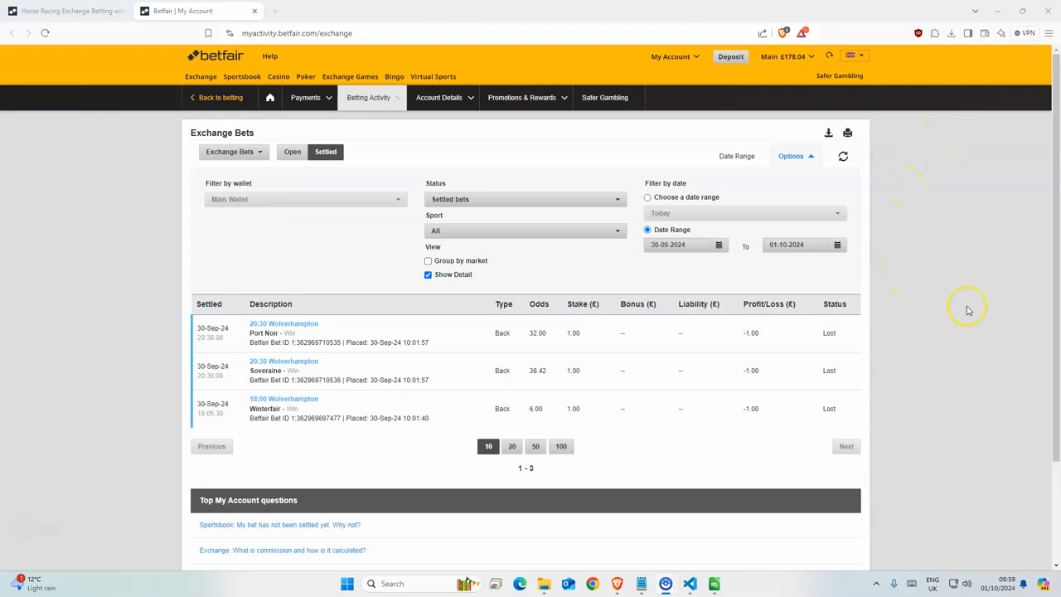
pyautogui.moveTo(931, 265)
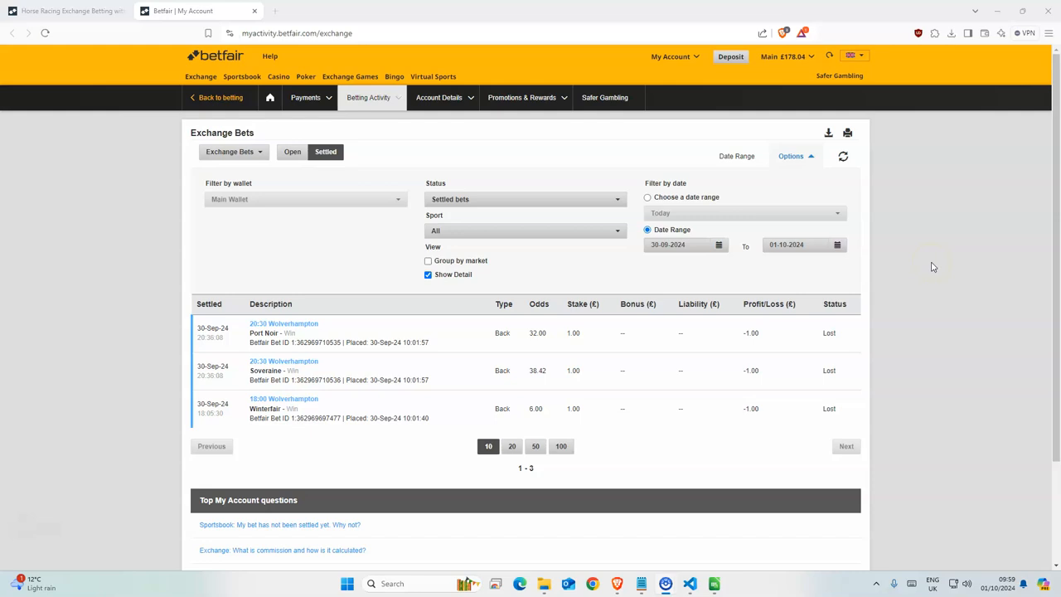
pyautogui.moveTo(915, 222)
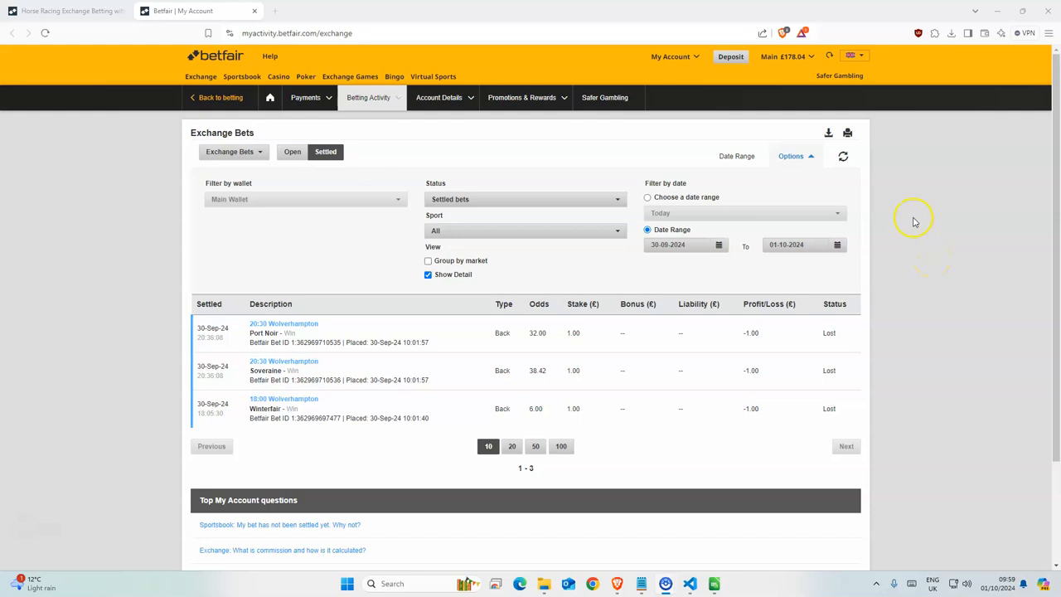
pyautogui.moveTo(799, 82)
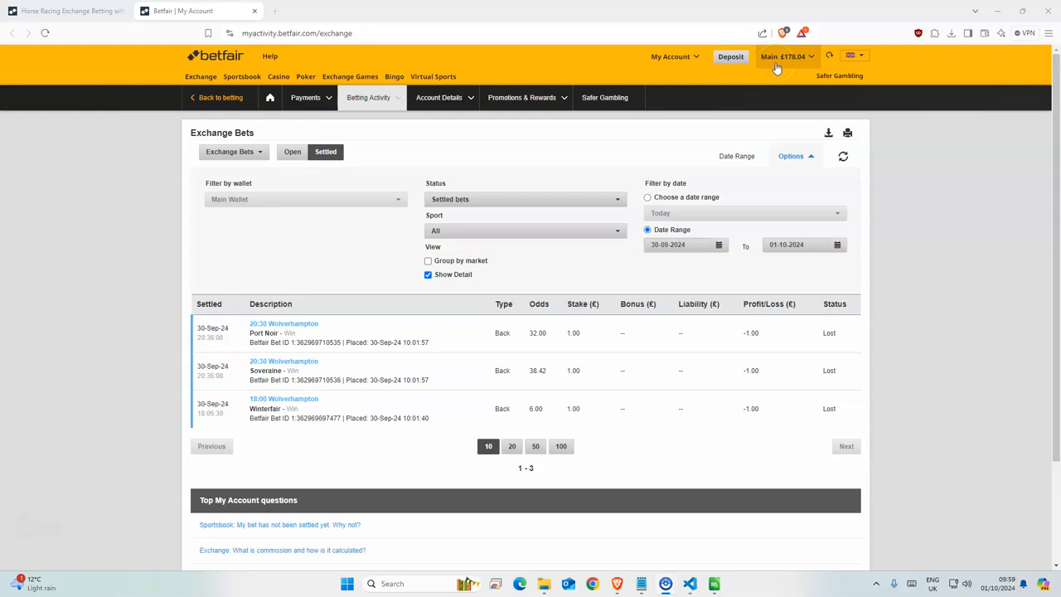
pyautogui.moveTo(763, 136)
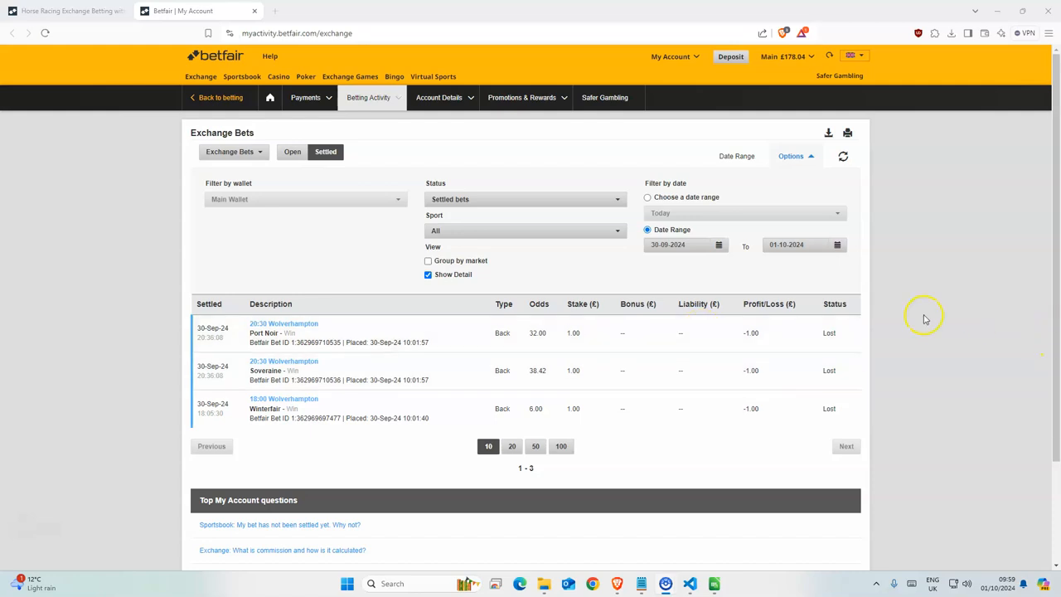
pyautogui.moveTo(827, 56)
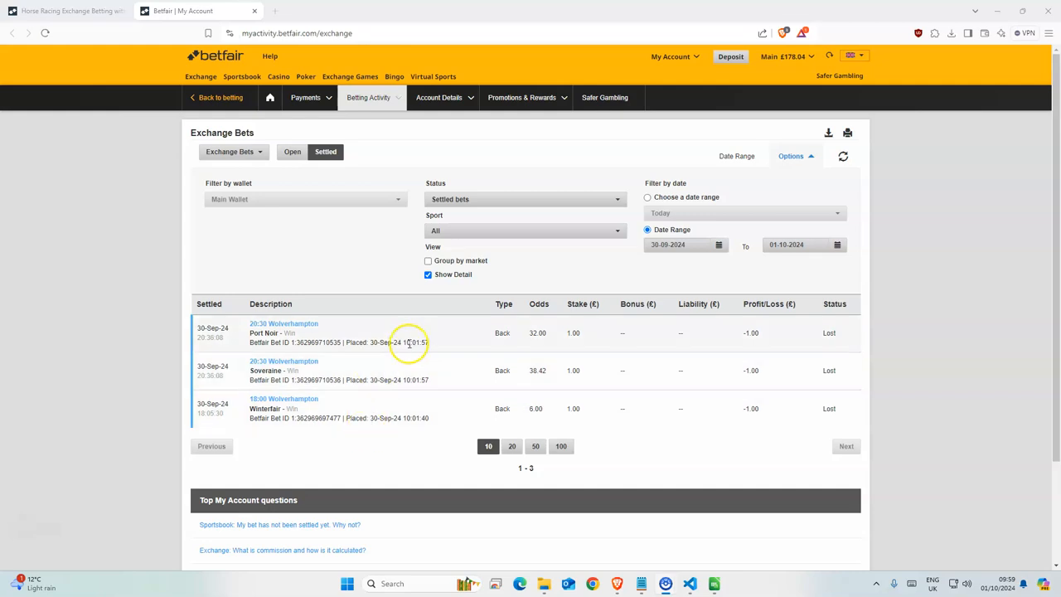
pyautogui.moveTo(408, 405)
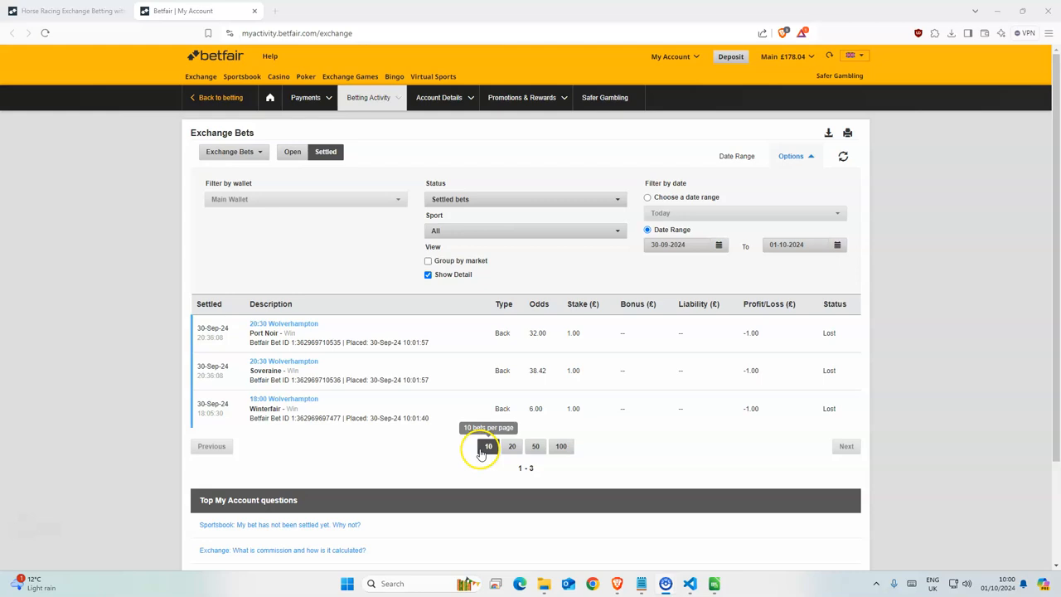
pyautogui.moveTo(379, 408)
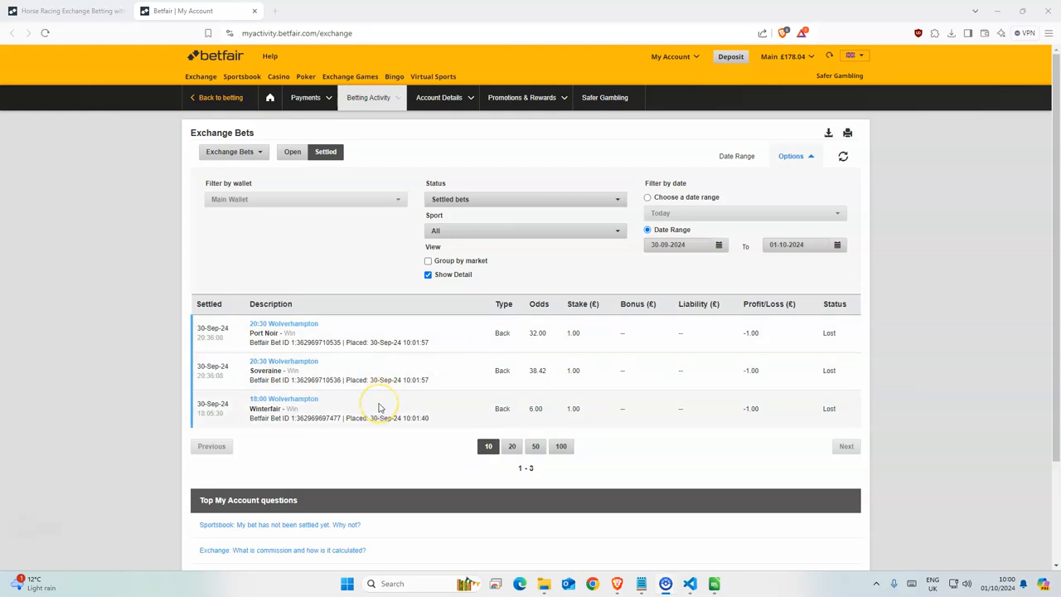
pyautogui.moveTo(499, 385)
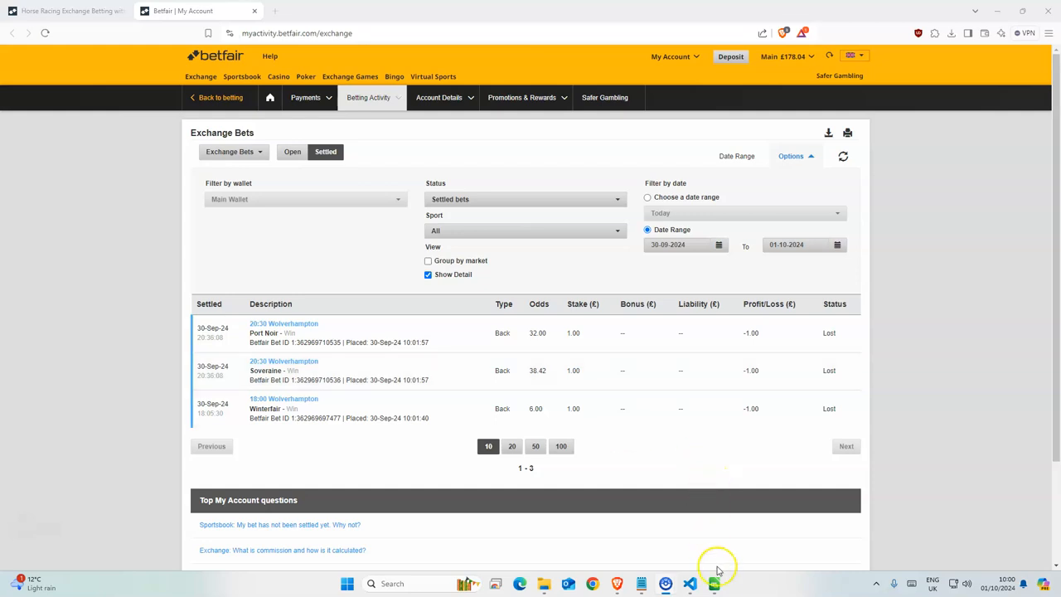
# Review the three horses' model rank, My_Odds, Win Odds and Expected_value columns in the prediction sheet
pyautogui.click(713, 584)
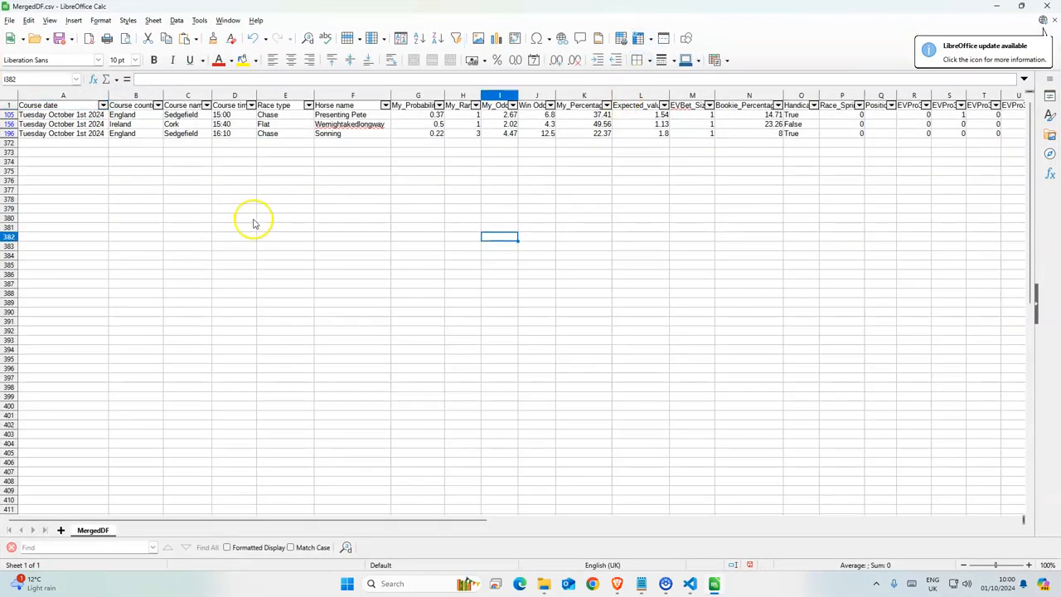
pyautogui.moveTo(361, 245)
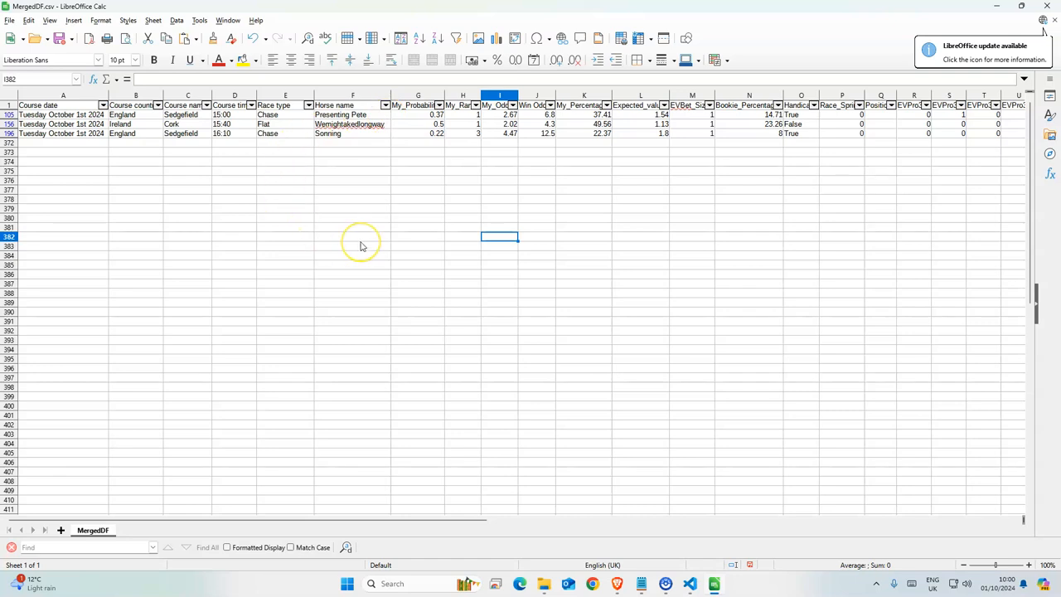
pyautogui.moveTo(435, 179)
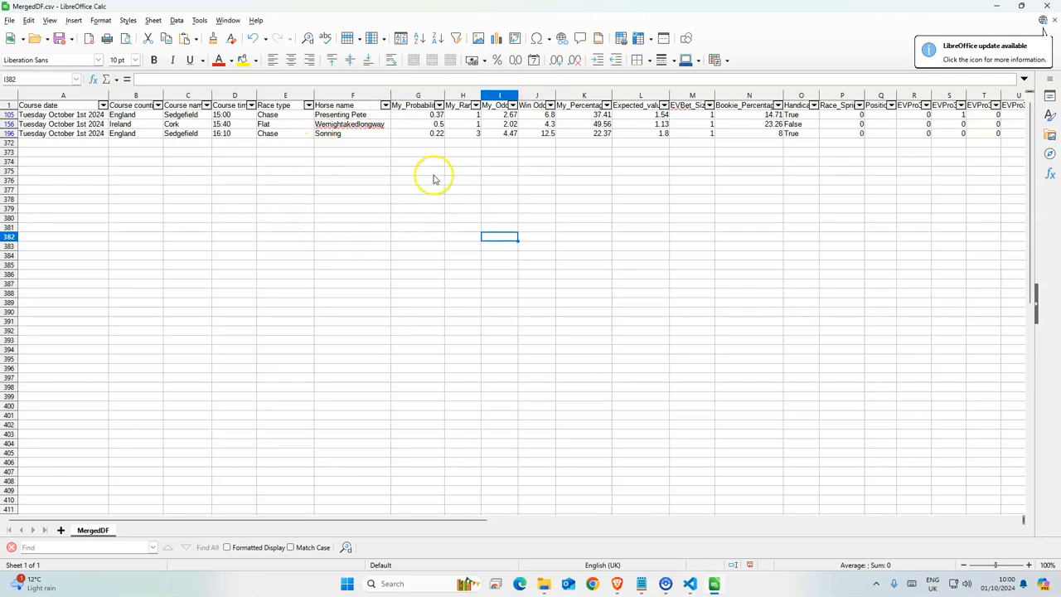
pyautogui.click(418, 106)
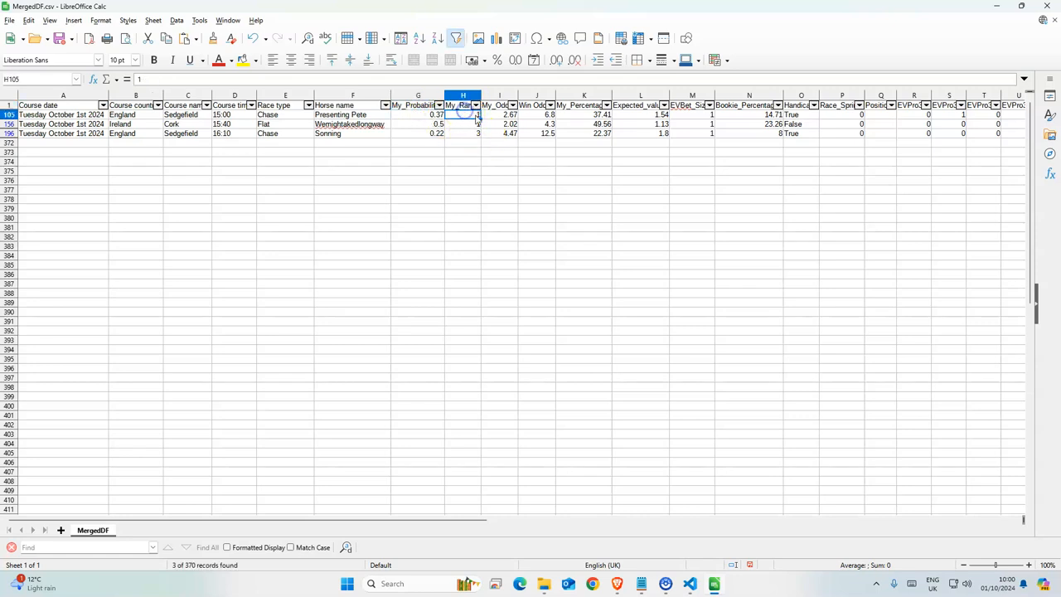
pyautogui.click(501, 105)
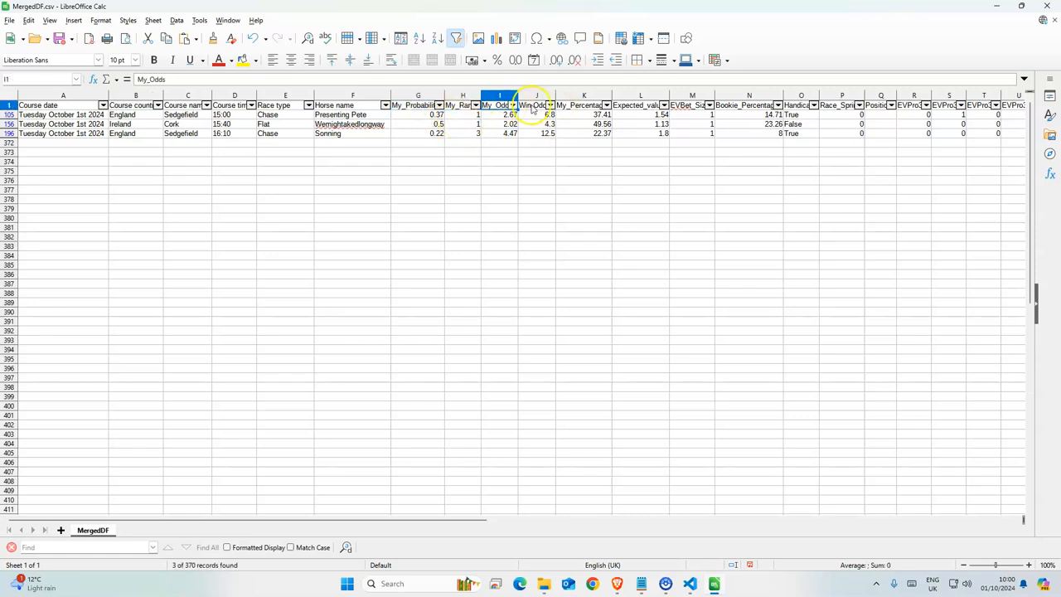
pyautogui.click(537, 104)
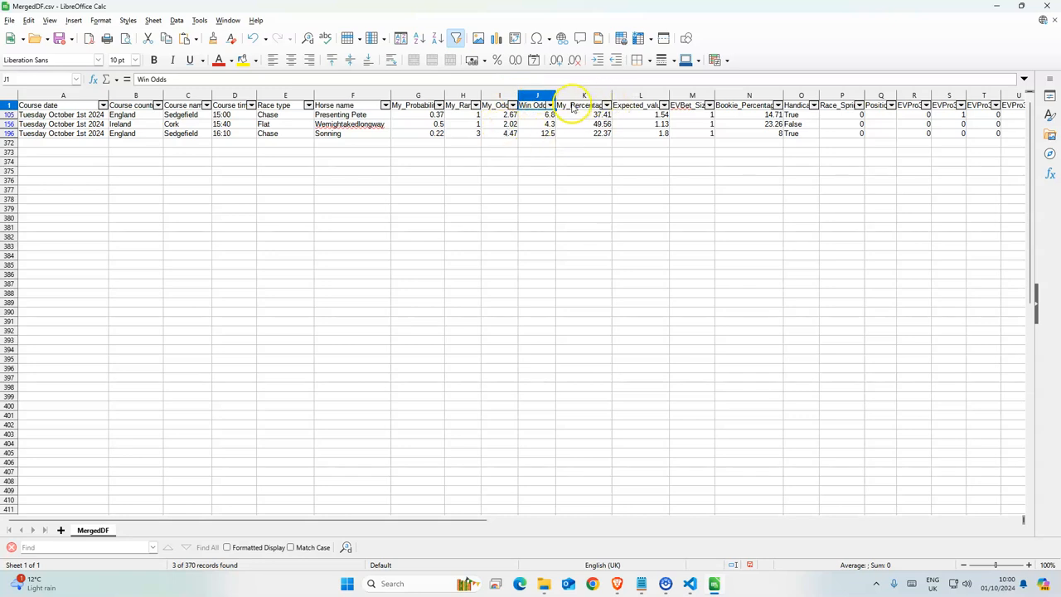
pyautogui.click(640, 106)
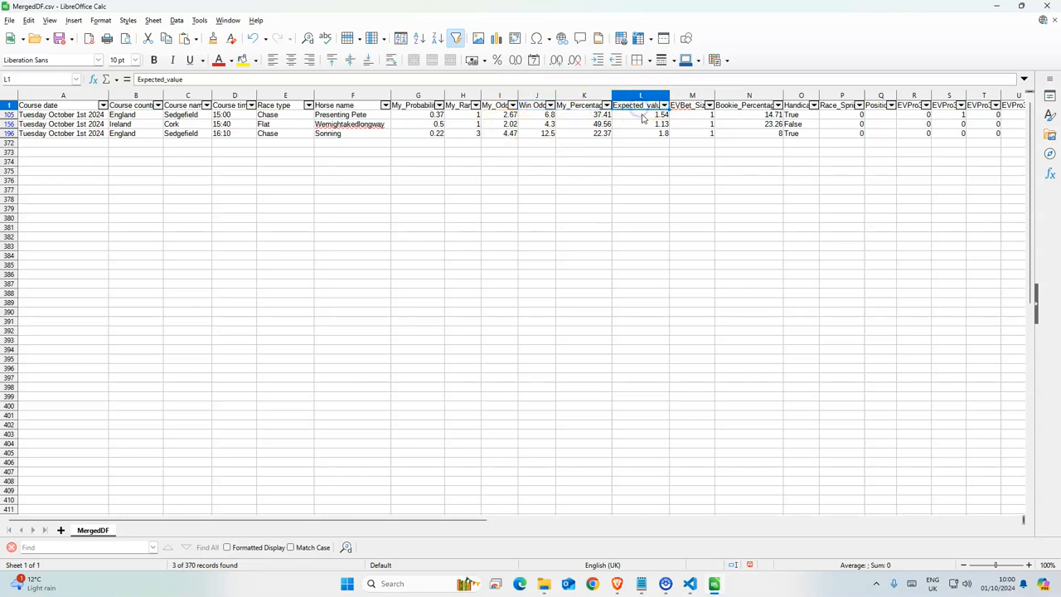
pyautogui.click(639, 245)
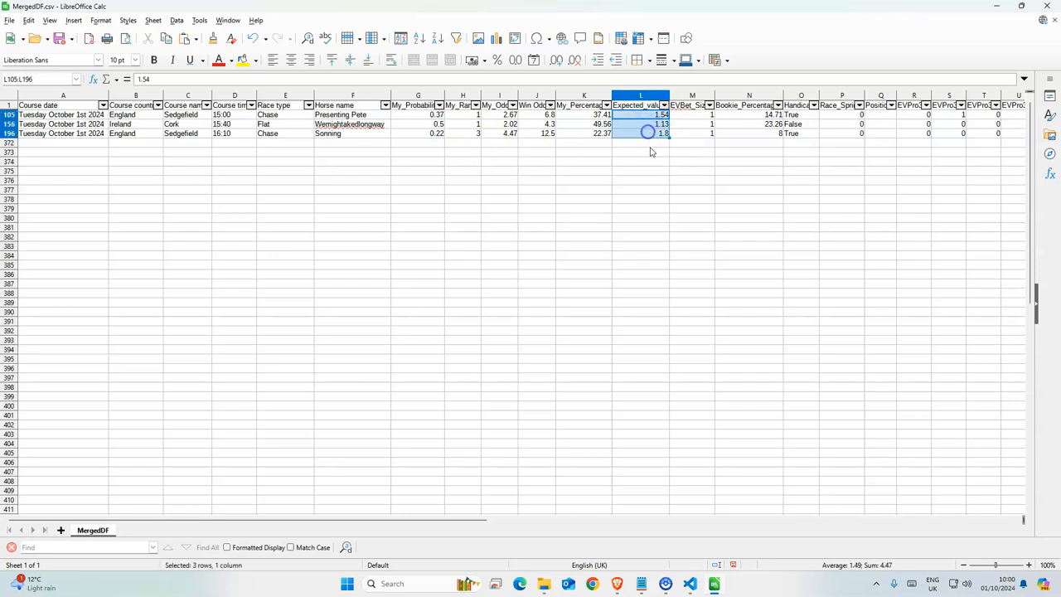
pyautogui.click(639, 189)
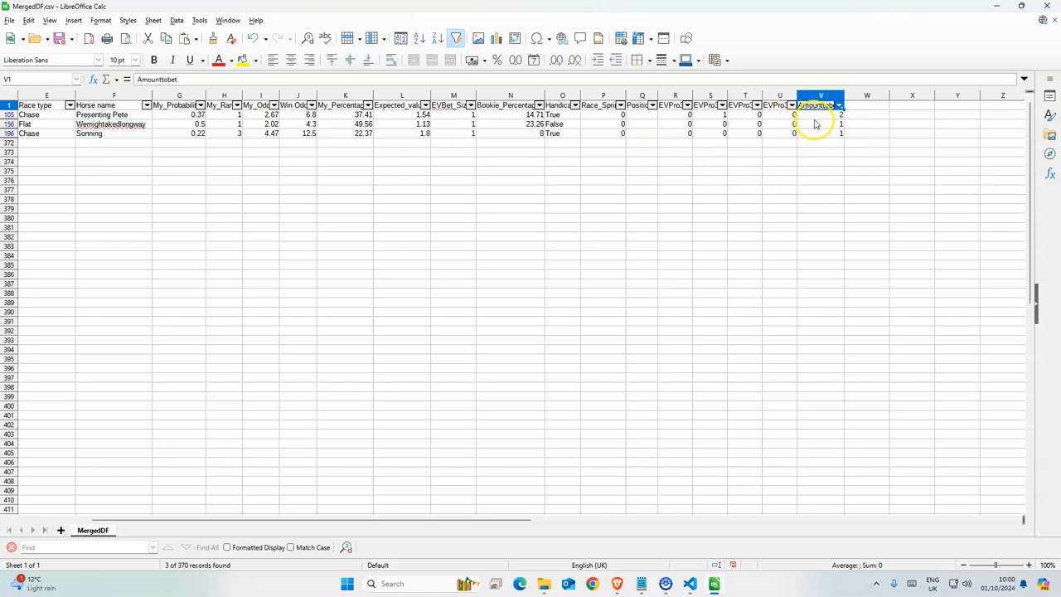
pyautogui.click(820, 114)
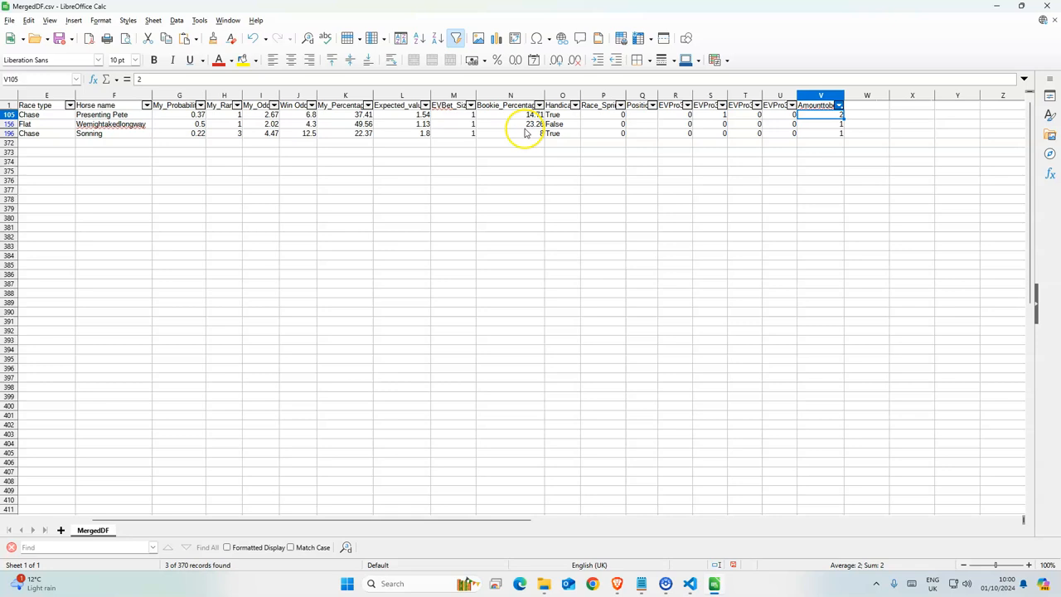
pyautogui.click(224, 114)
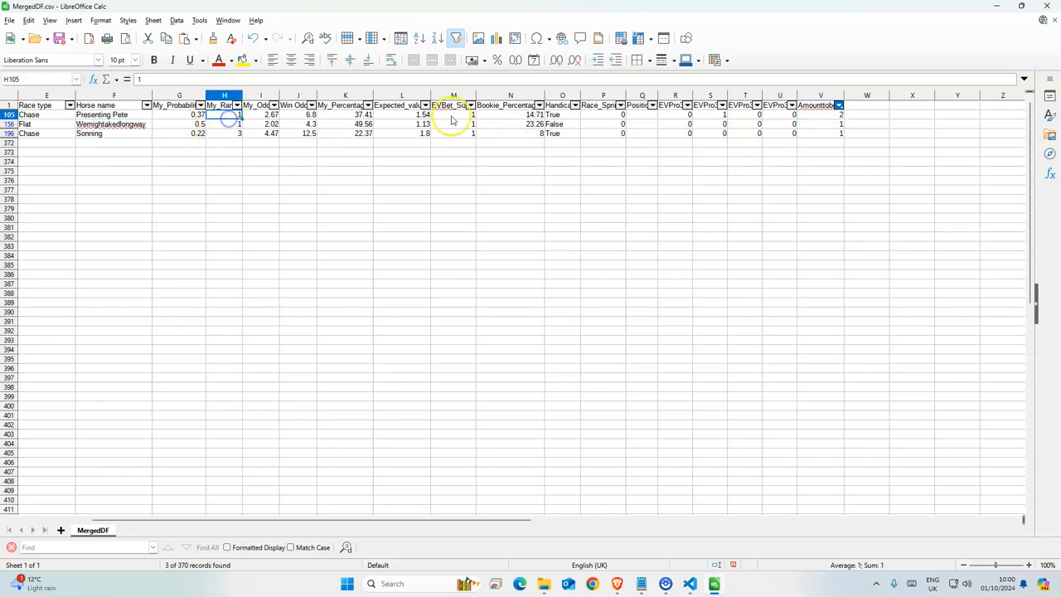
pyautogui.click(239, 124)
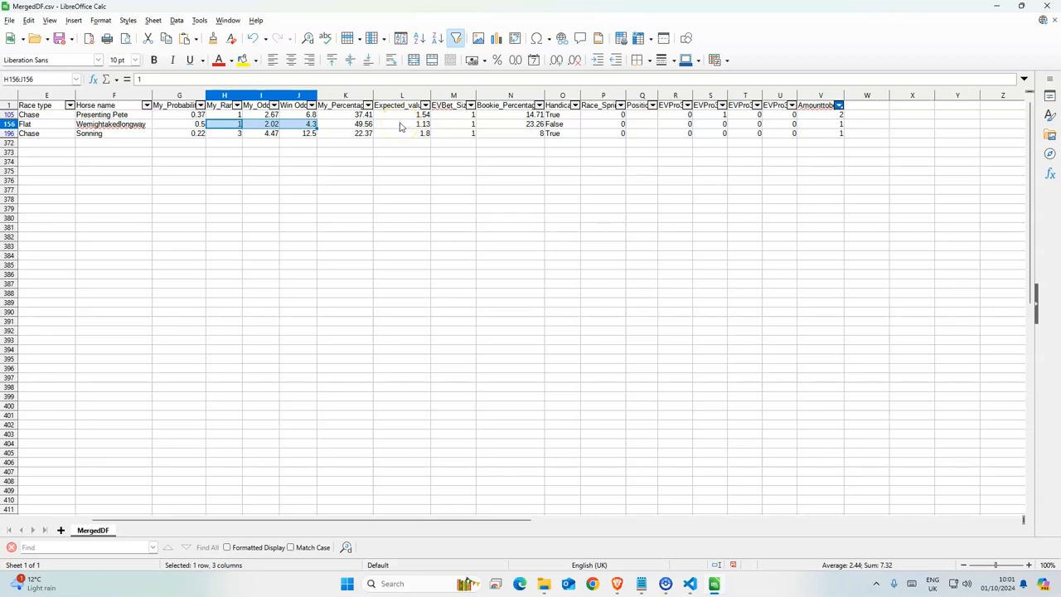
pyautogui.click(179, 132)
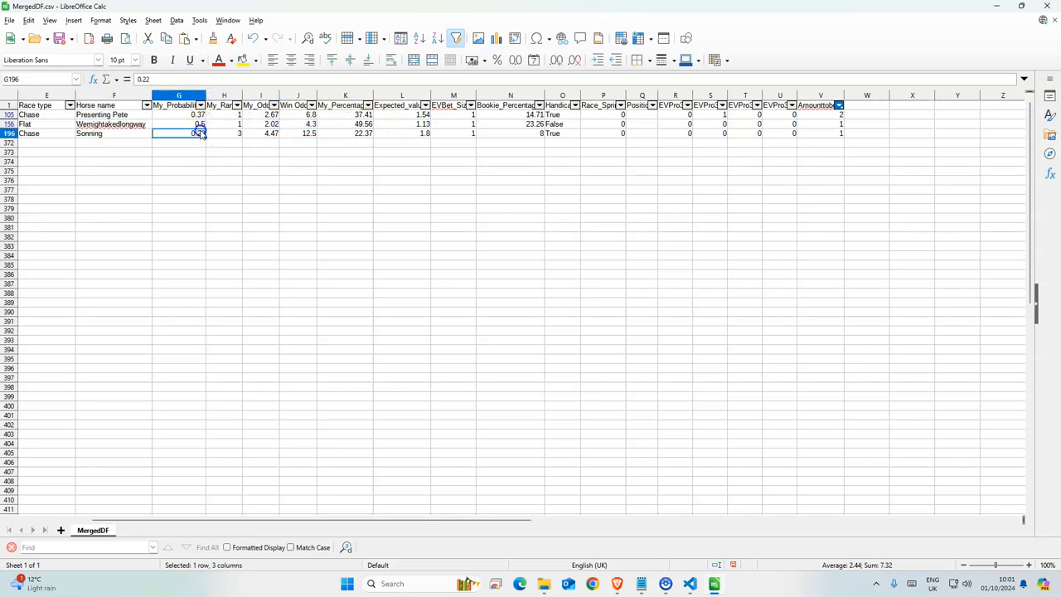
pyautogui.click(179, 123)
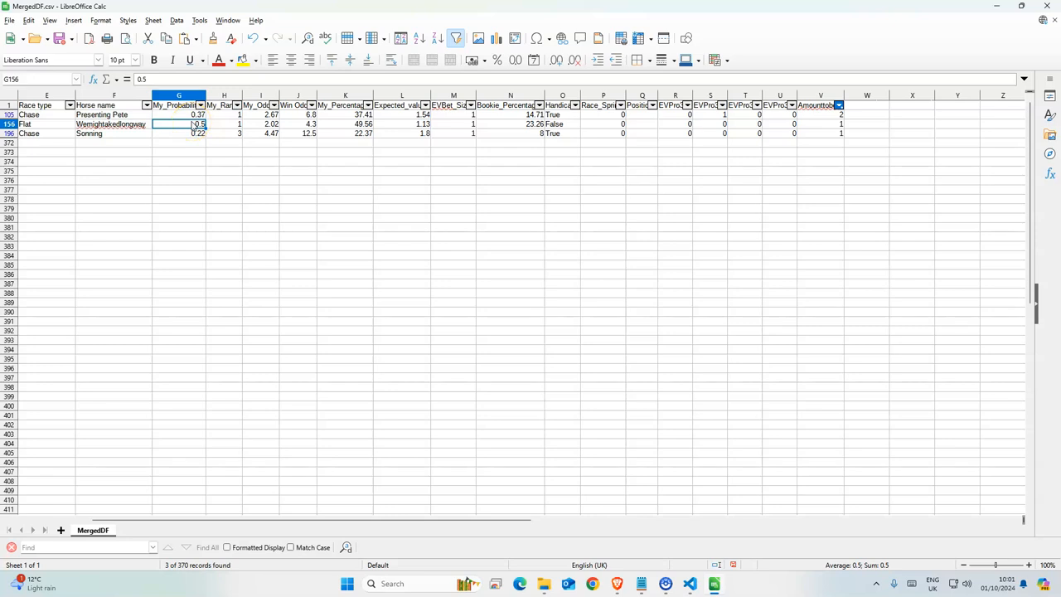
pyautogui.moveTo(257, 123)
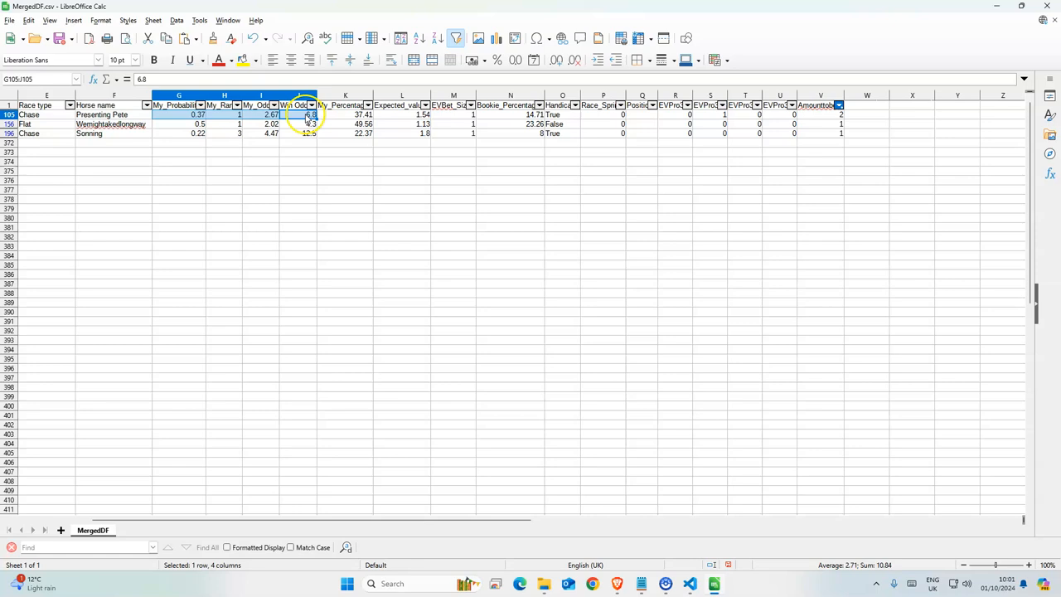
pyautogui.click(298, 122)
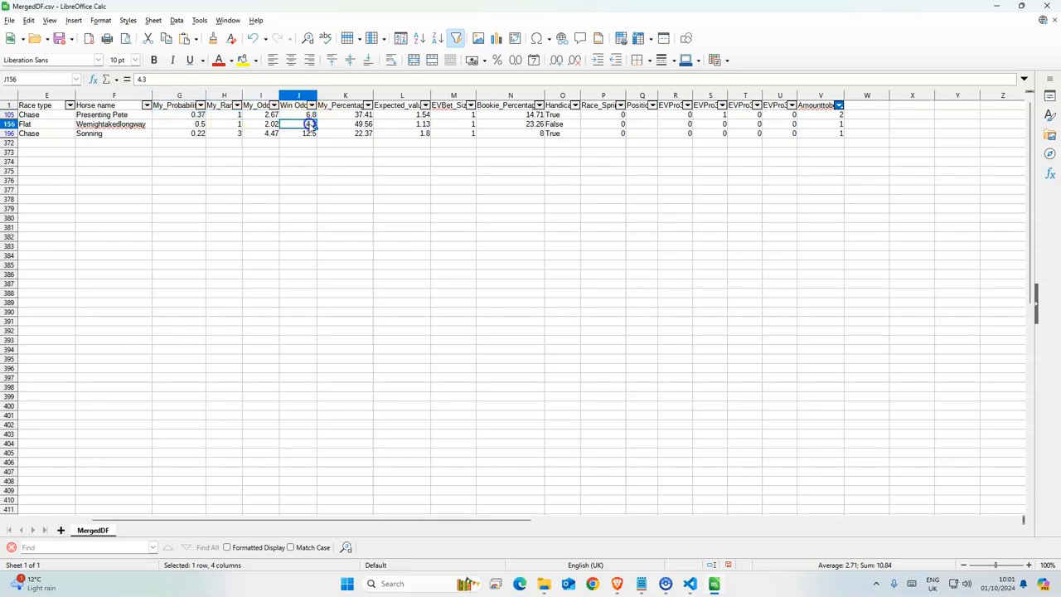
pyautogui.click(179, 123)
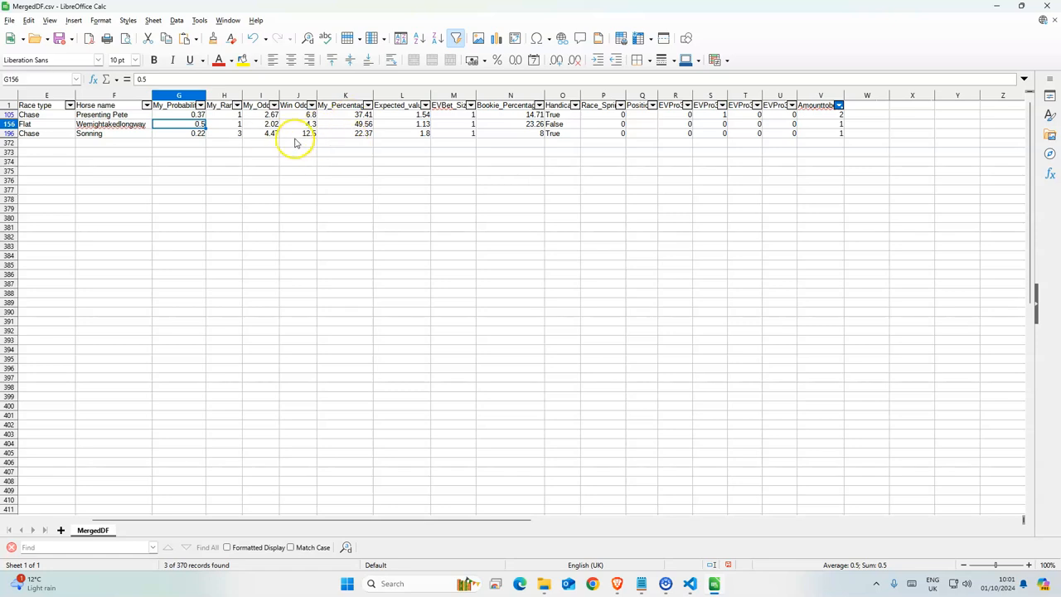
pyautogui.click(821, 123)
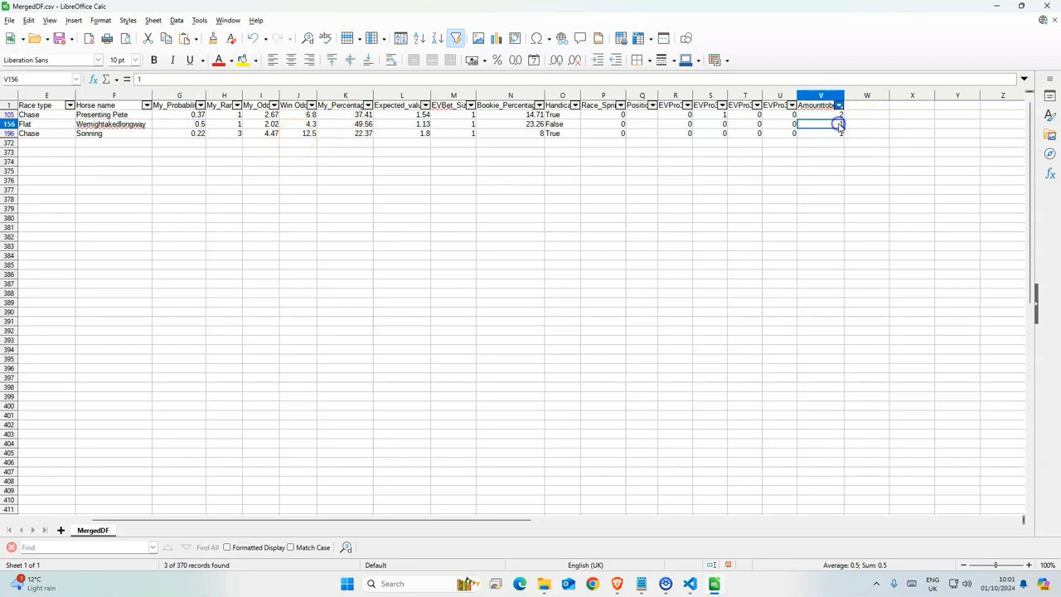
pyautogui.click(226, 133)
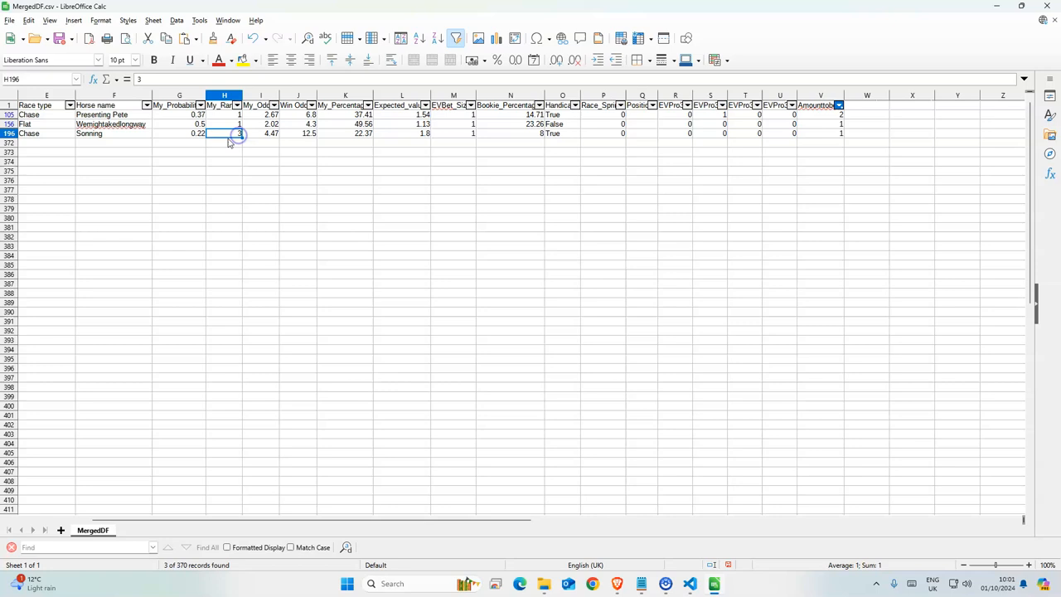
pyautogui.click(239, 133)
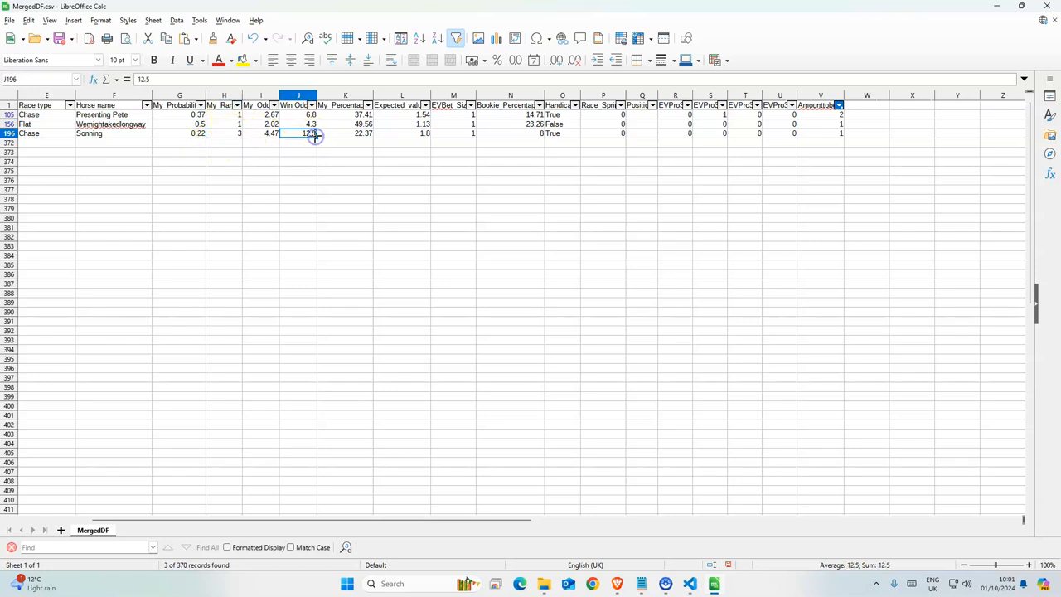
pyautogui.click(709, 189)
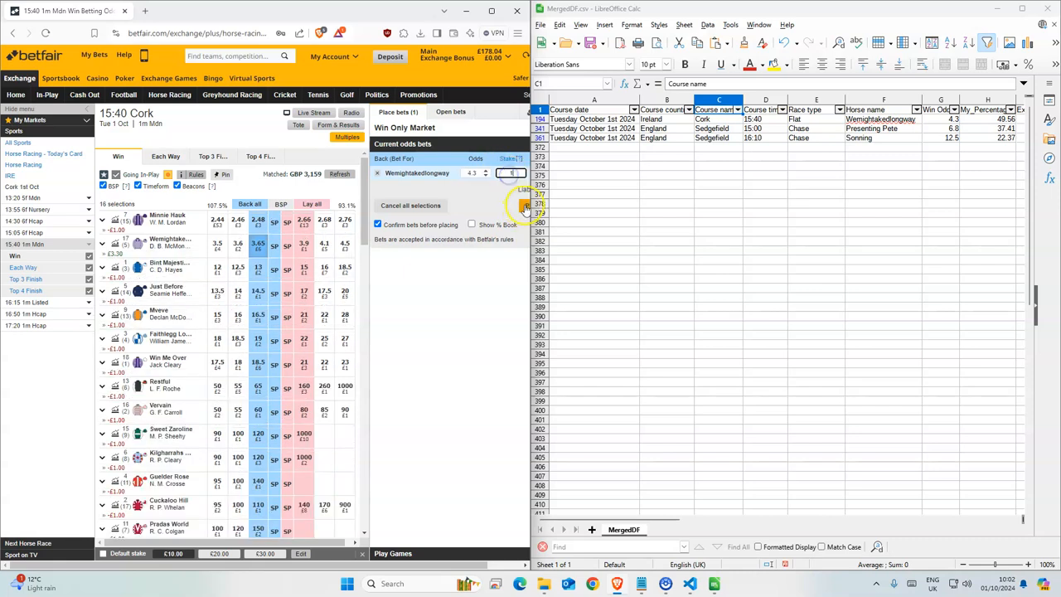
# Place the back bet on the Cork 15:40 selection from the bet slip
pyautogui.click(523, 206)
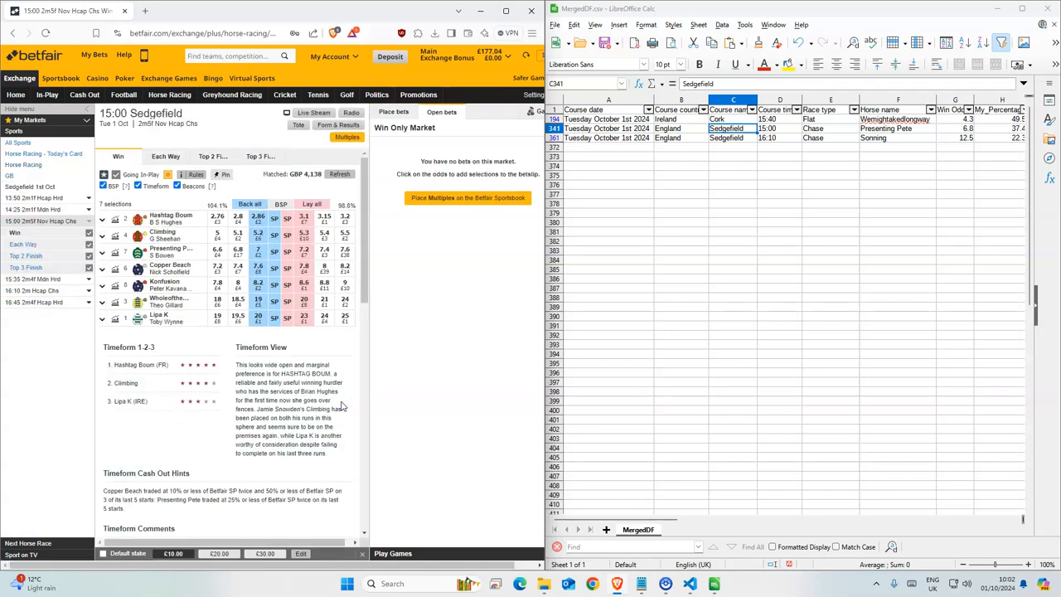
# Back Presenting Pete at his current price, then move to the 16:10 Sedgefield market
pyautogui.click(259, 269)
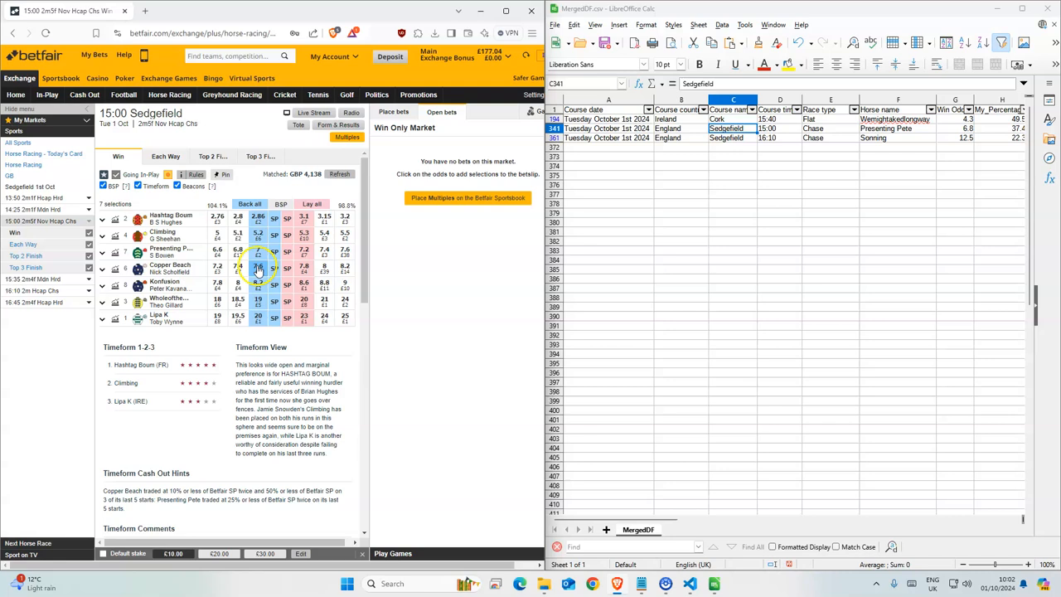
pyautogui.click(259, 252)
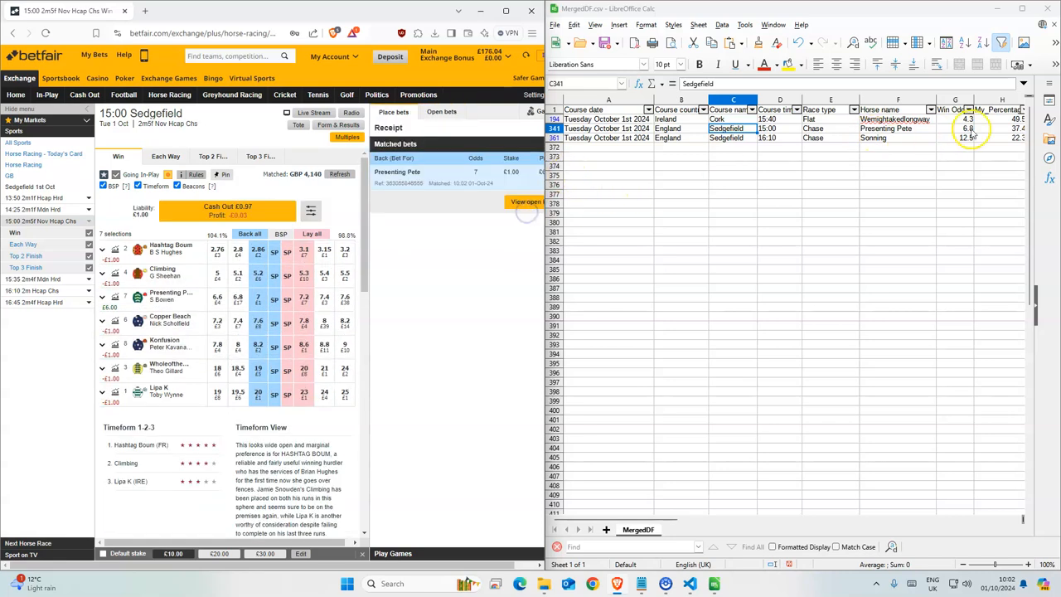
pyautogui.click(955, 137)
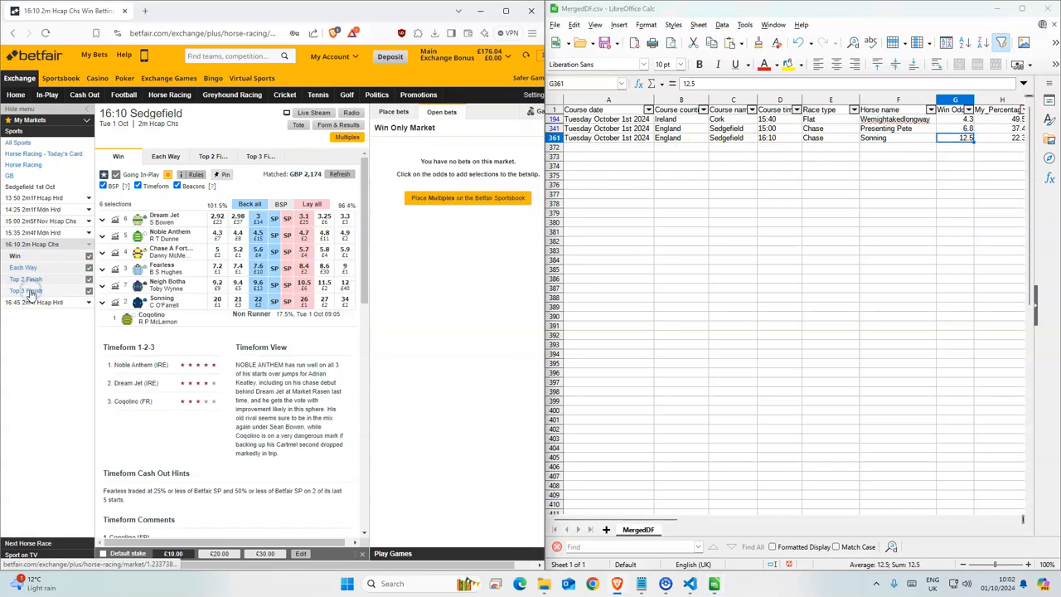
pyautogui.moveTo(46, 301)
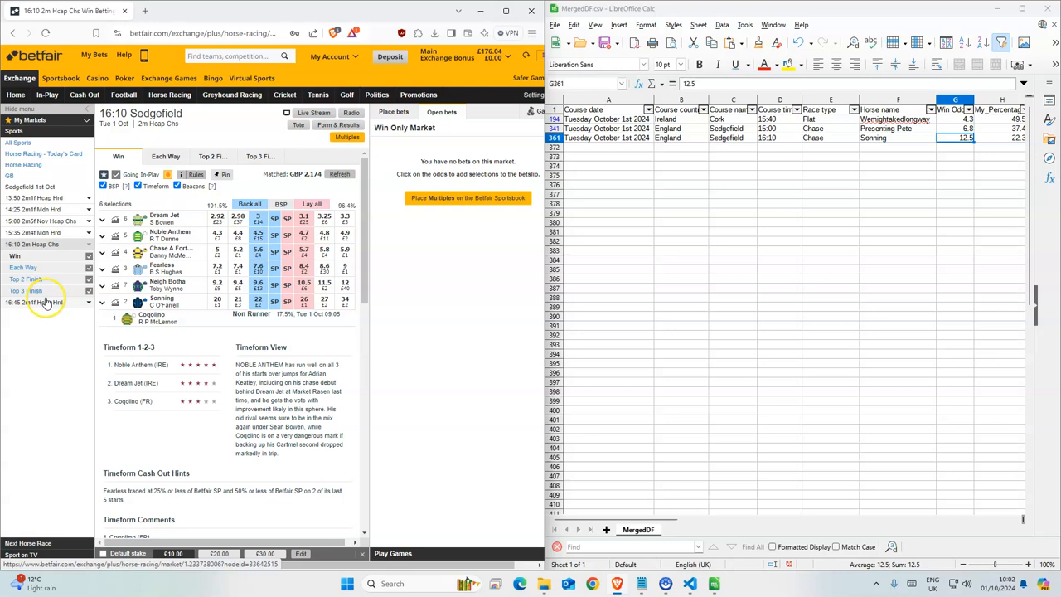
# Back Sonning in the 16:10 Sedgefield race and confirm the matched bet
pyautogui.click(239, 298)
pyautogui.write('1')
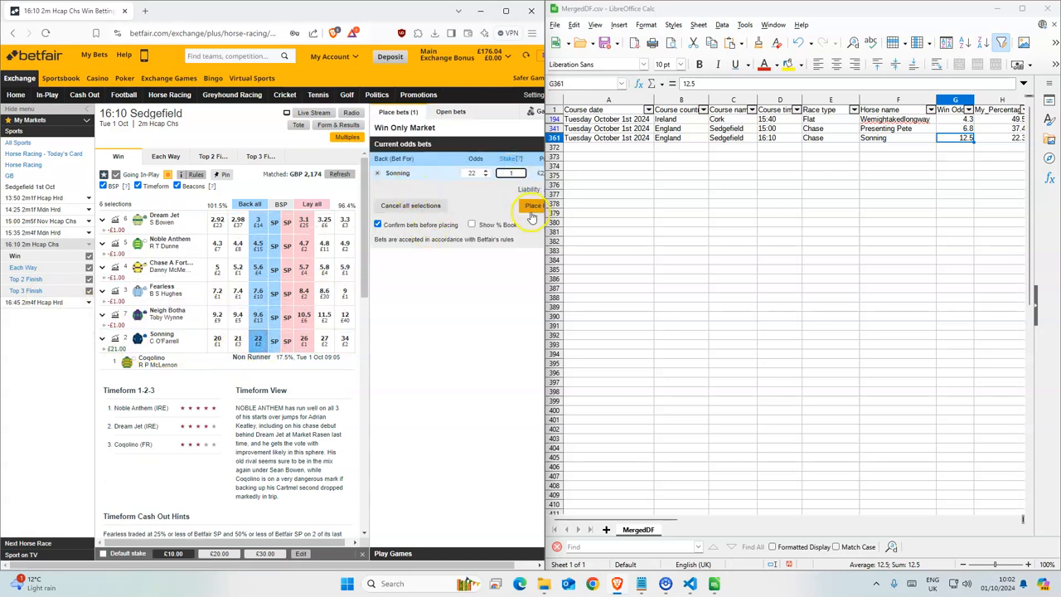
pyautogui.click(532, 205)
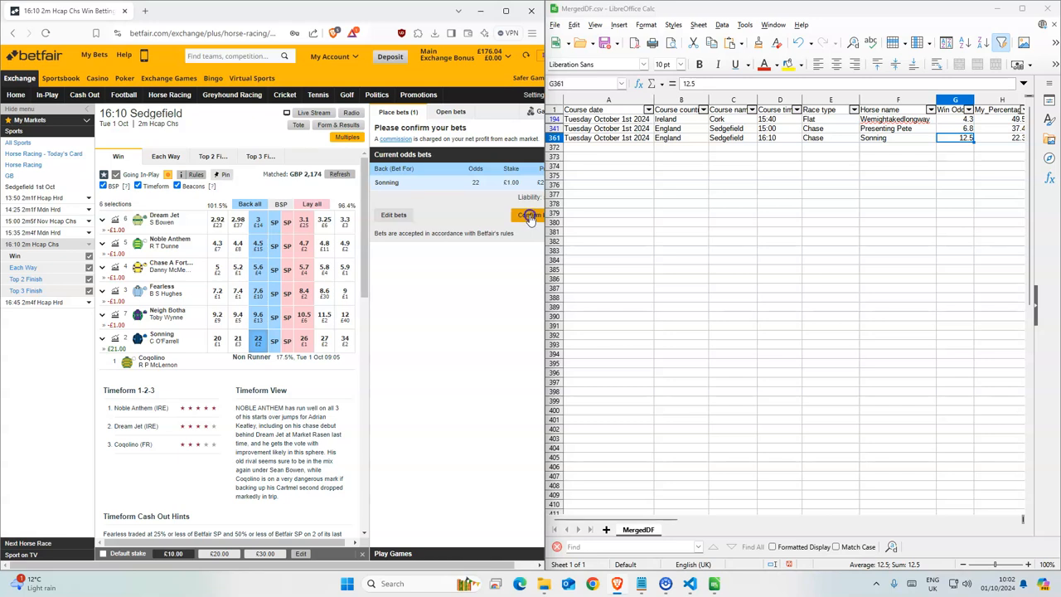
pyautogui.click(527, 215)
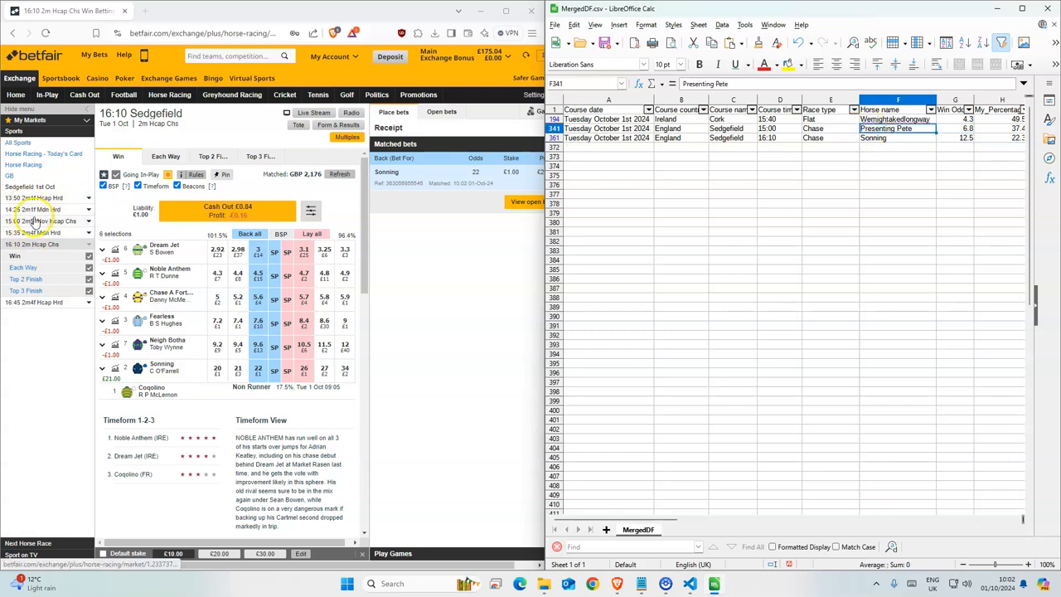
pyautogui.click(41, 223)
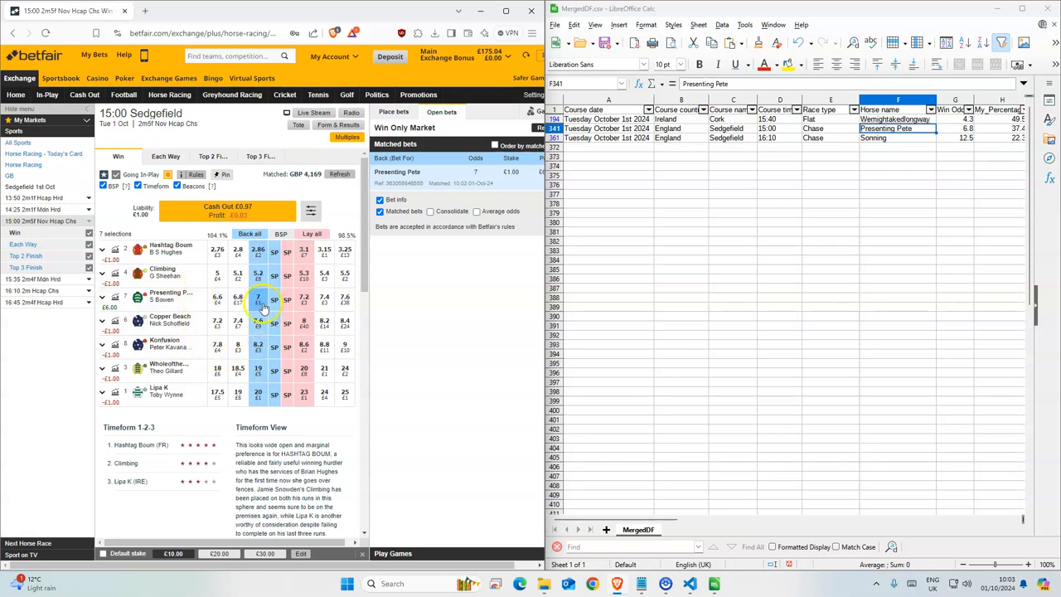
# Place and confirm a second back bet on Presenting Pete in the 15:00 Sedgefield market
pyautogui.click(259, 296)
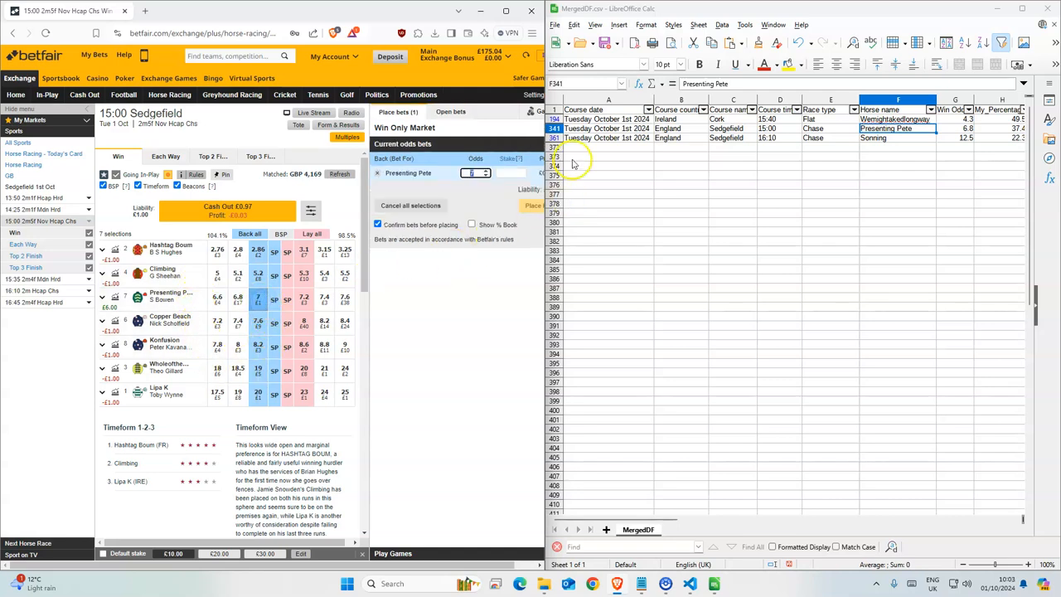
pyautogui.click(530, 206)
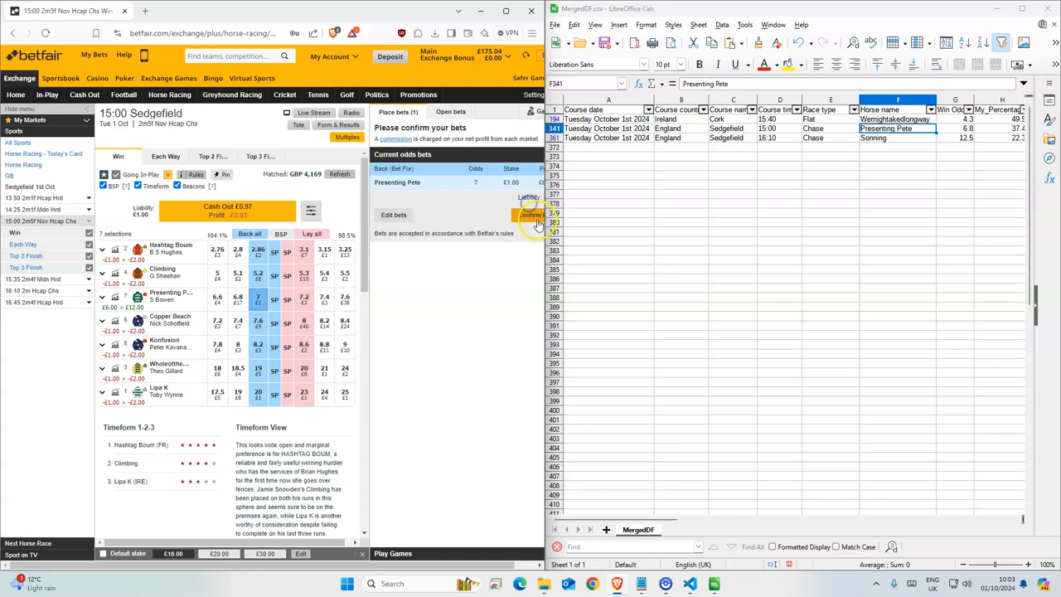
pyautogui.click(529, 216)
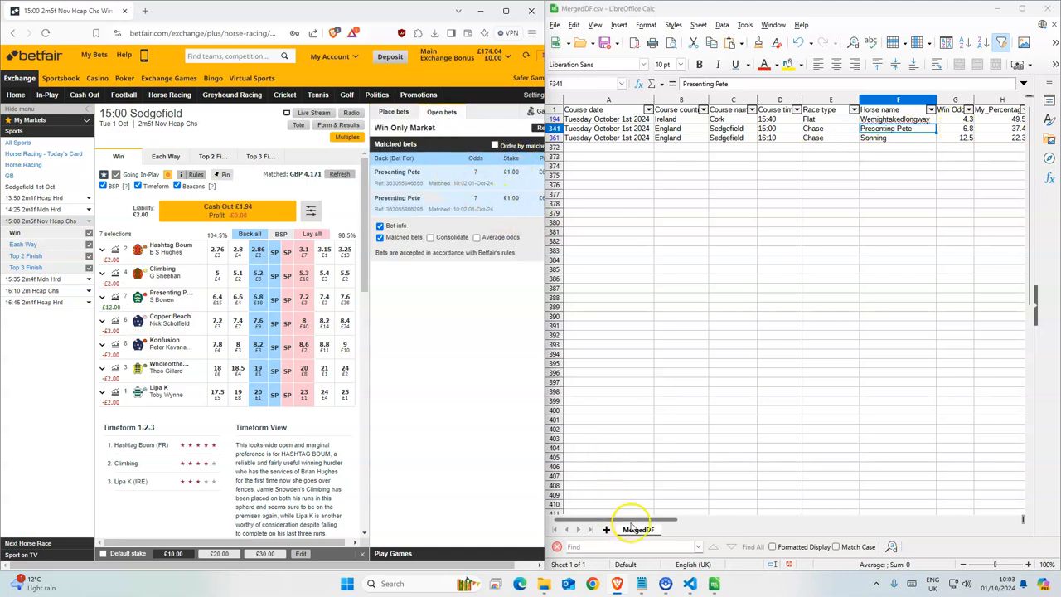
pyautogui.hscroll(3)
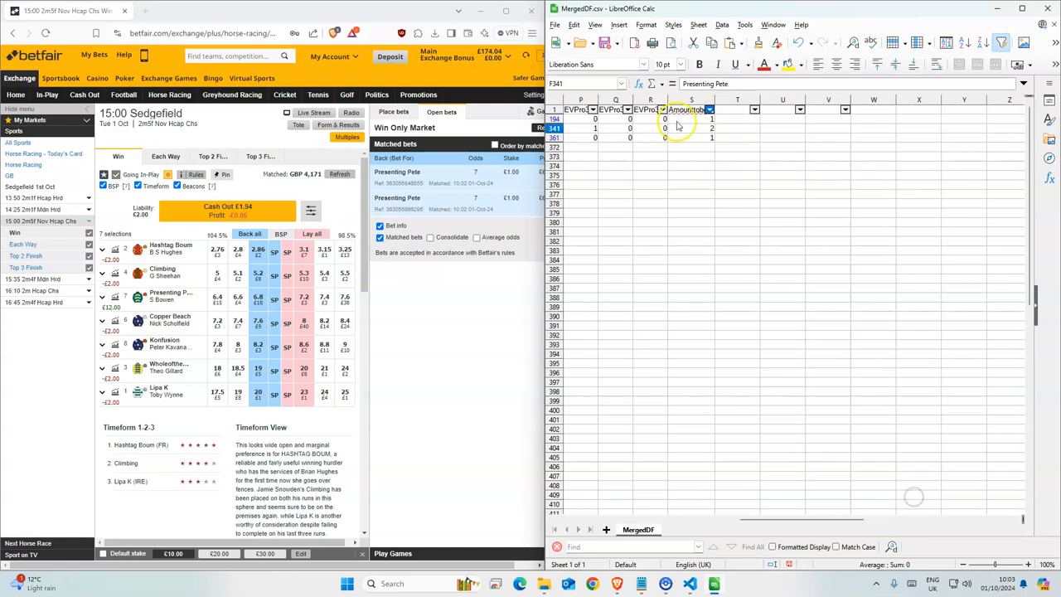